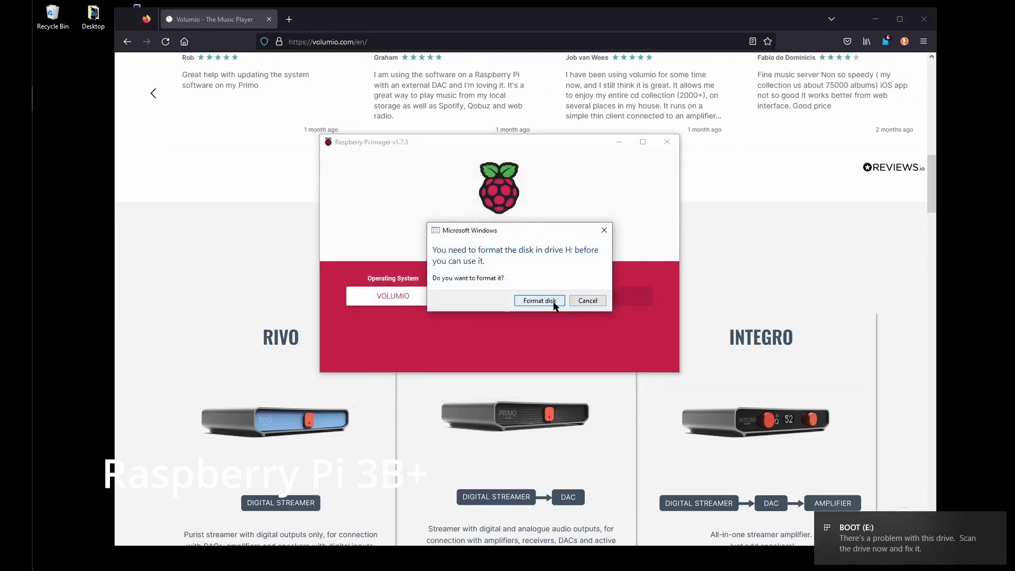
Agree to format the SD card, select the 32 GB SDHC card, and start writing Volumio.
click(538, 300)
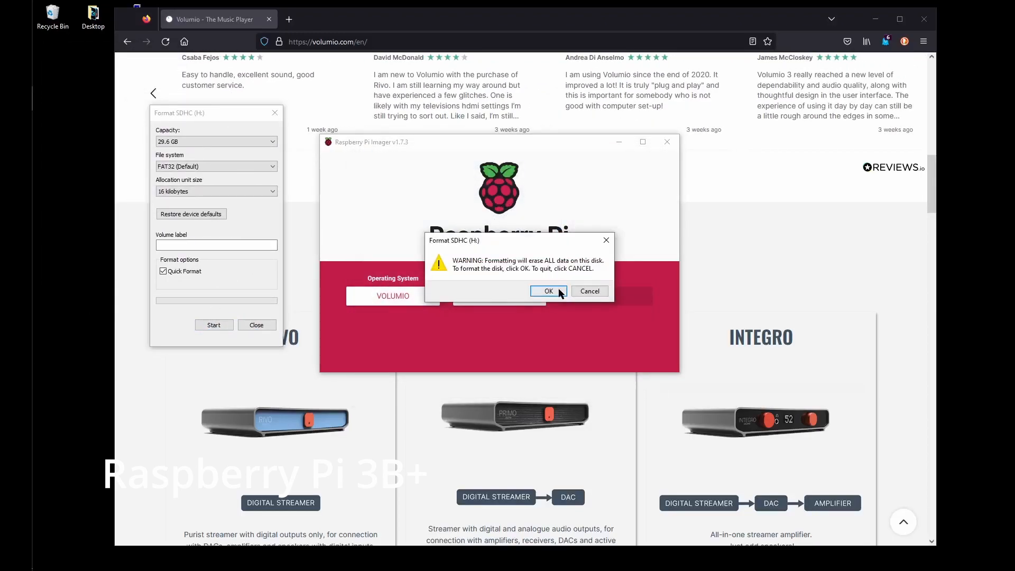
click(547, 291)
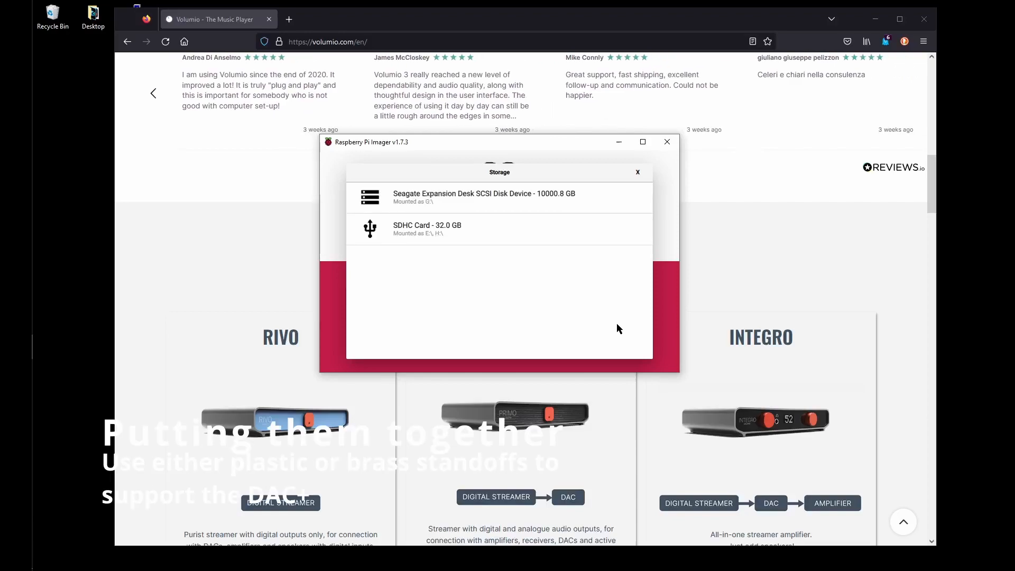
click(427, 228)
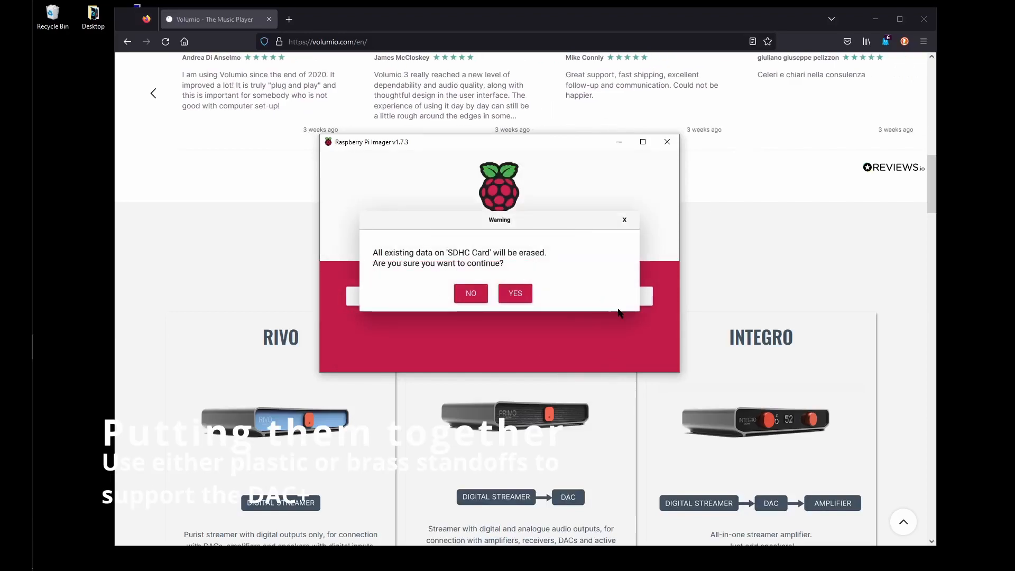
click(515, 293)
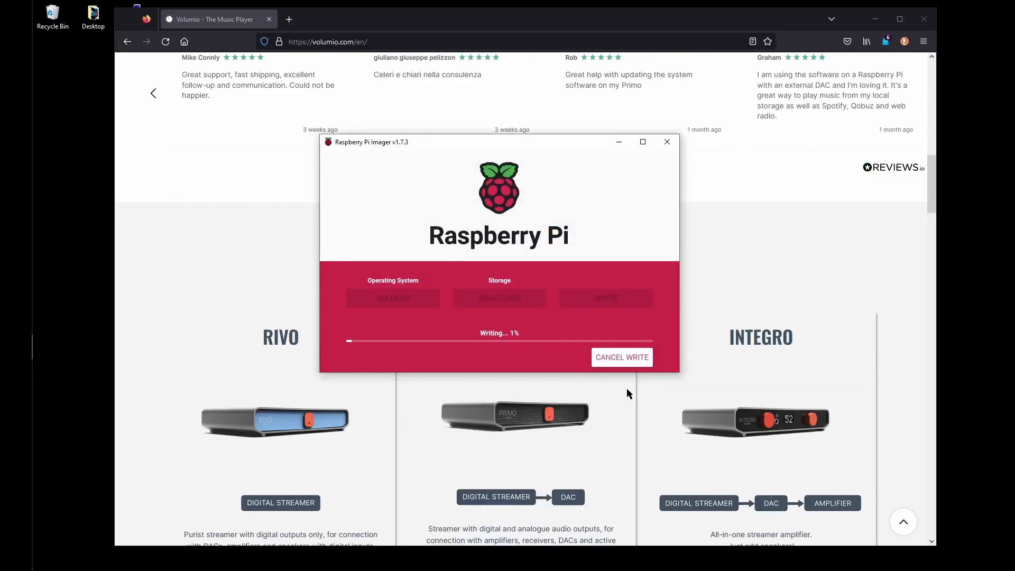
Type 'i' to begin launching Angry IP Scanner after the write completes.
text(i)
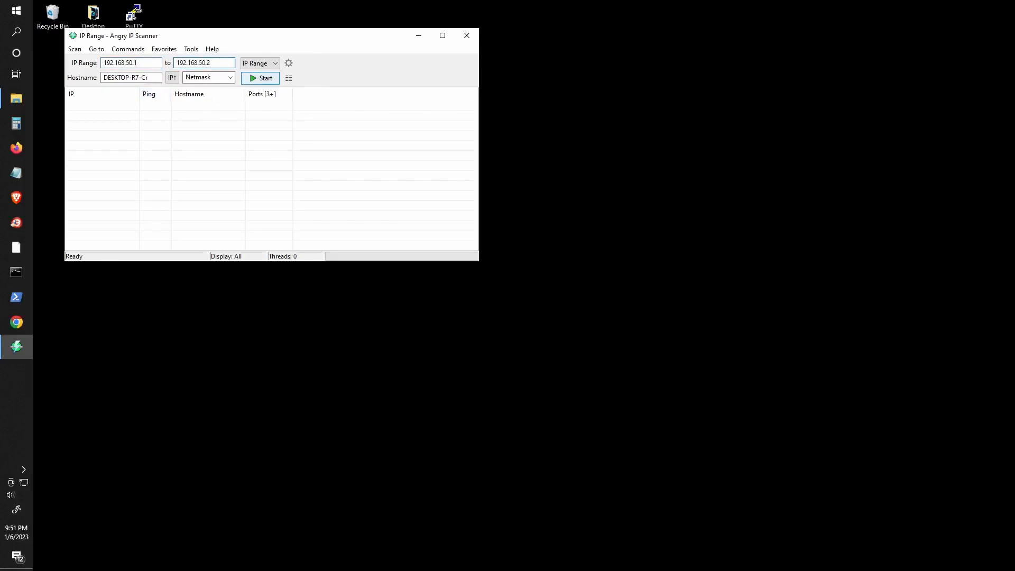
Scan 192.168.50.1–.240 for live hosts and dismiss the scan statistics.
click(260, 78)
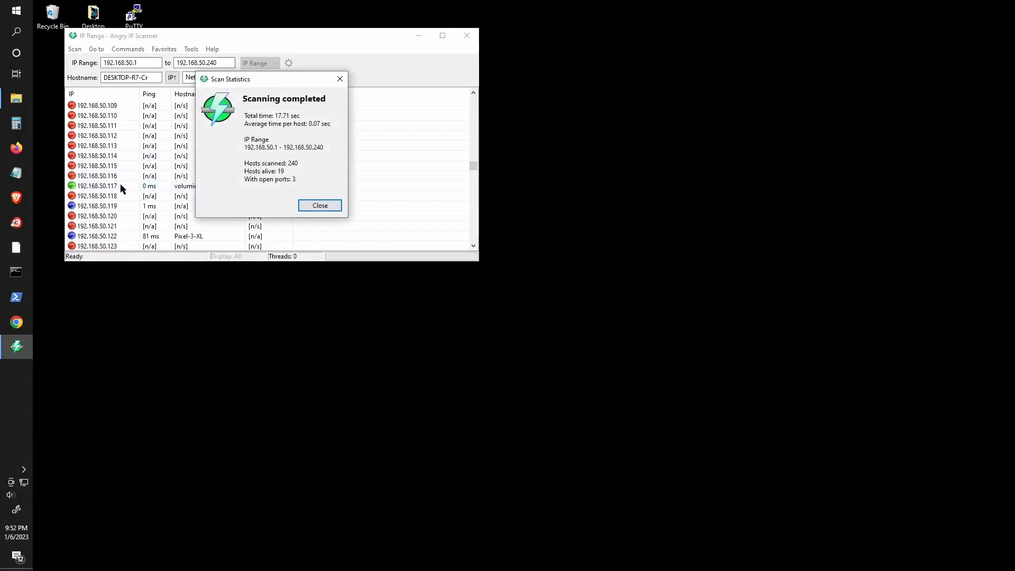
click(319, 205)
text(192.1)
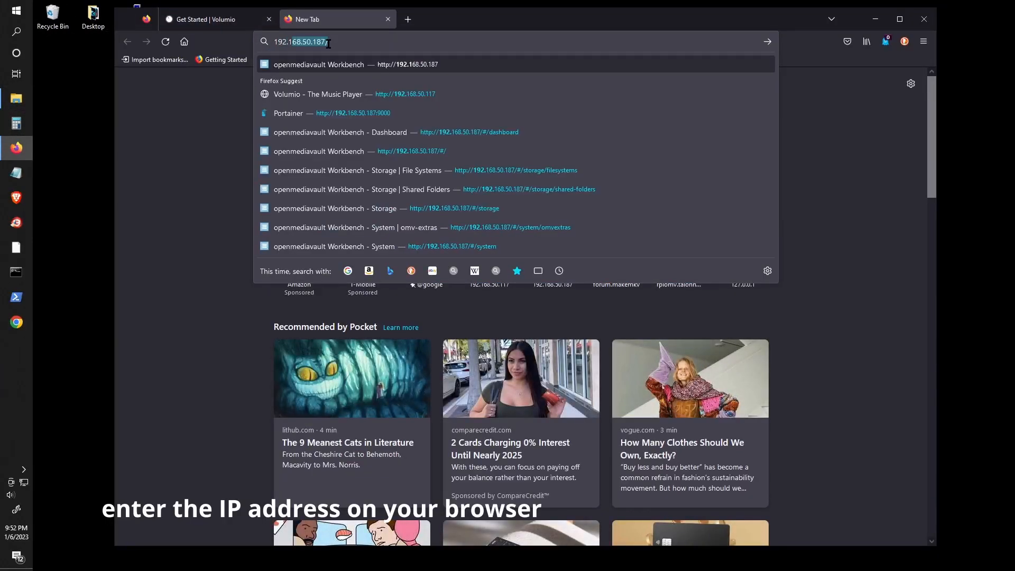
Open 192.168.50.117 and advance through the Volumio wizard from Language to Music Sources.
click(317, 94)
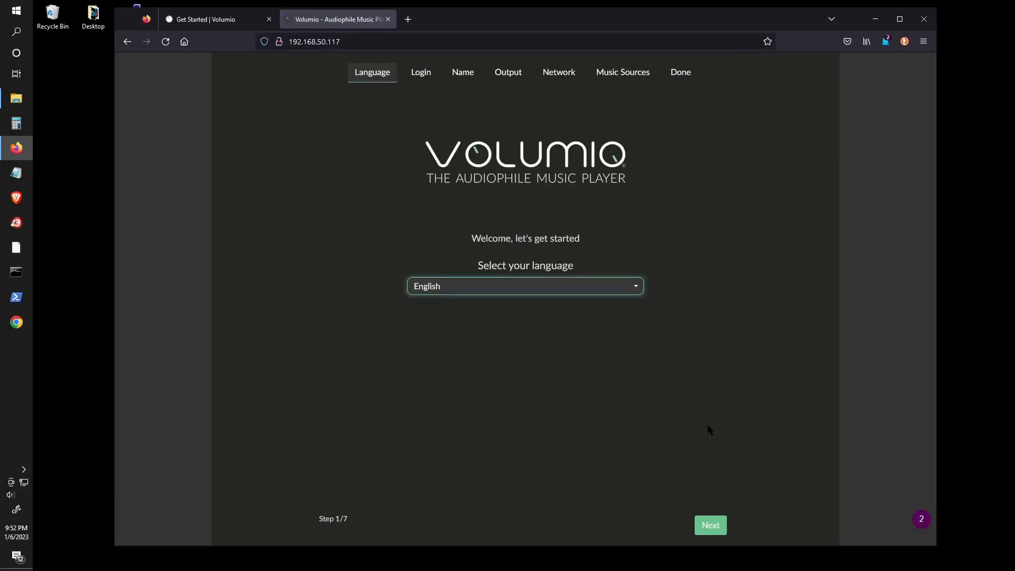
click(709, 525)
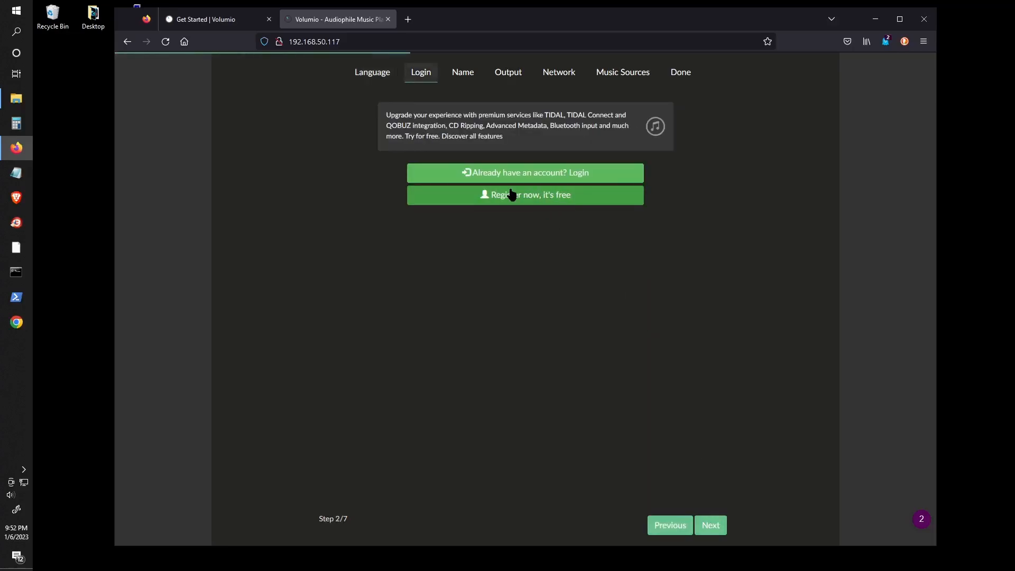
mouse_move(571, 133)
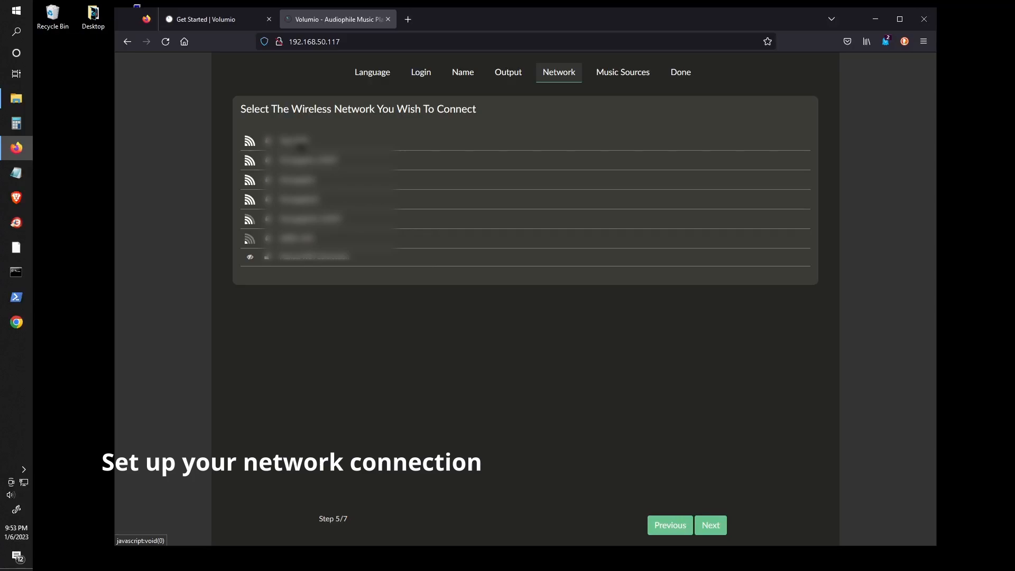
mouse_move(426, 217)
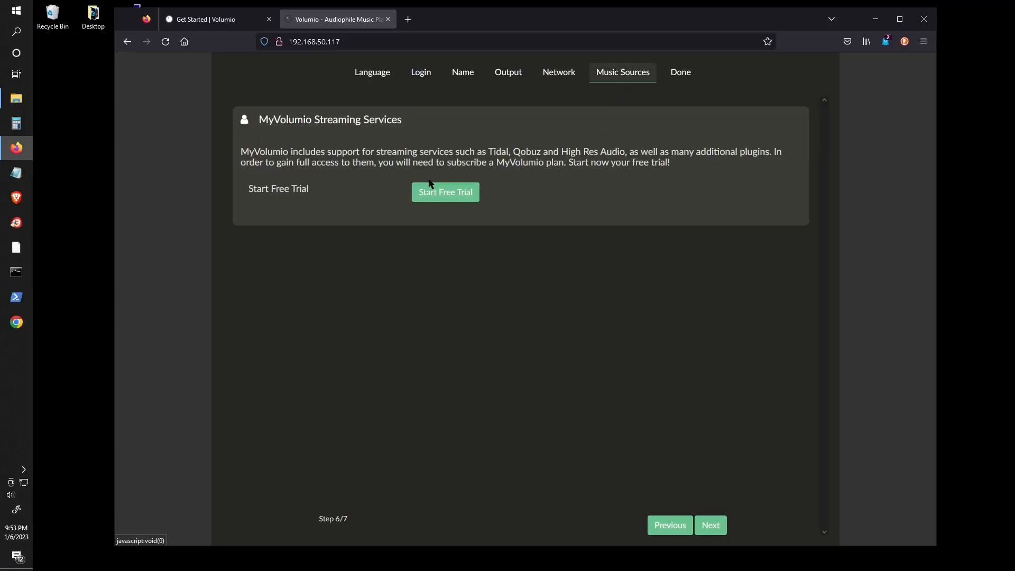
mouse_move(610, 164)
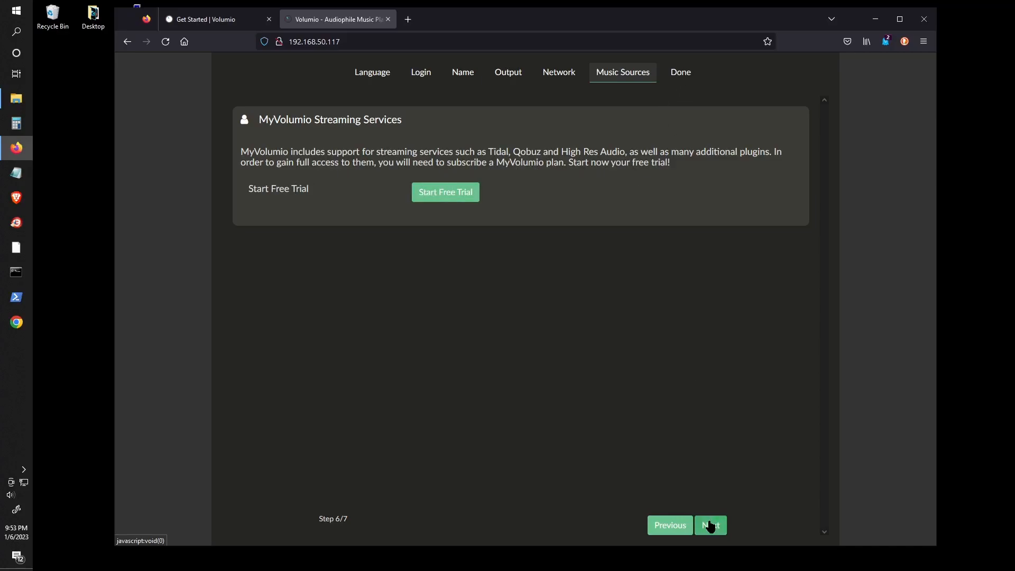
click(710, 525)
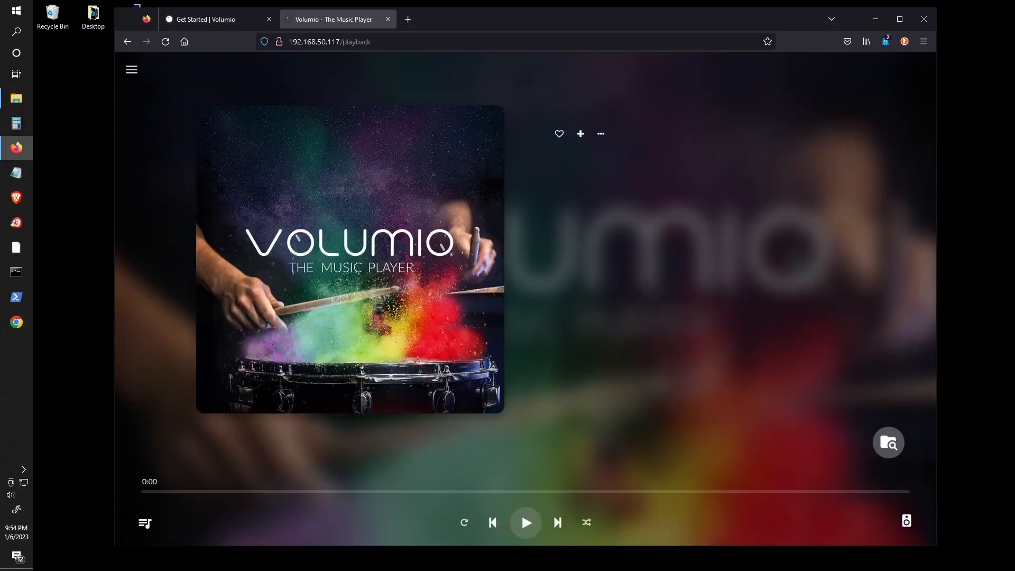
Try enabling Music Metadata Discovery in Volumio's Sources settings.
click(132, 70)
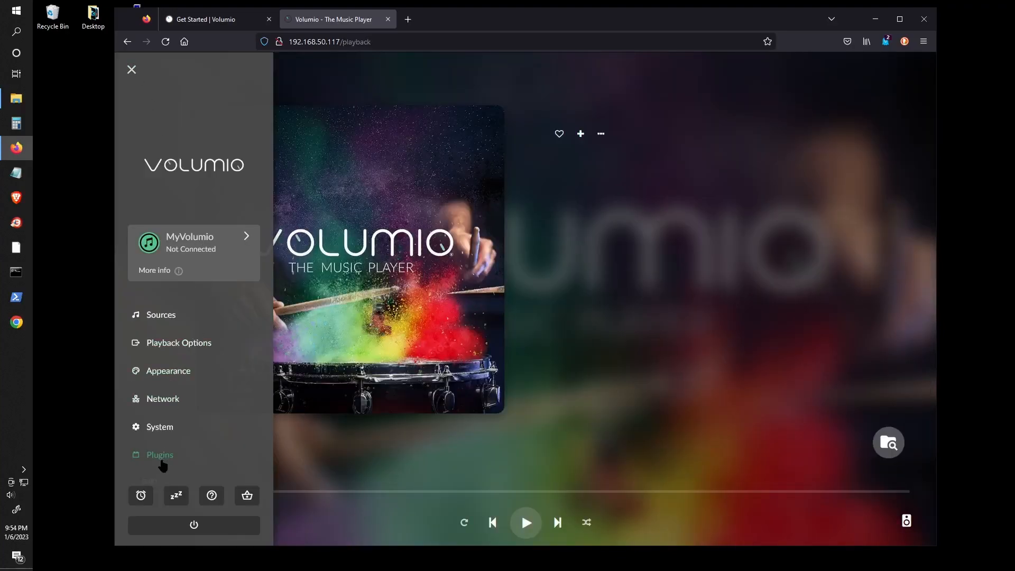
click(160, 314)
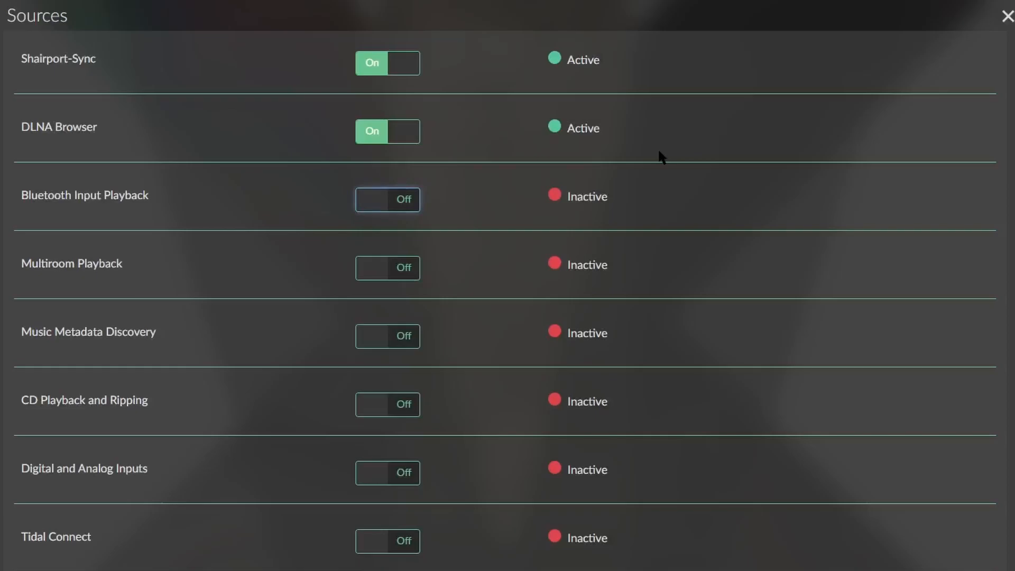
click(387, 336)
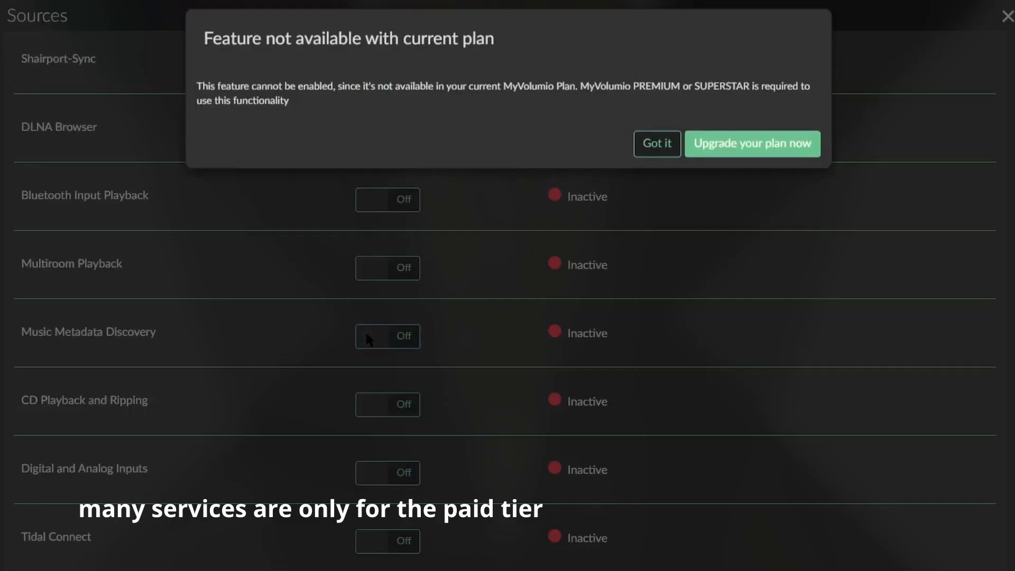